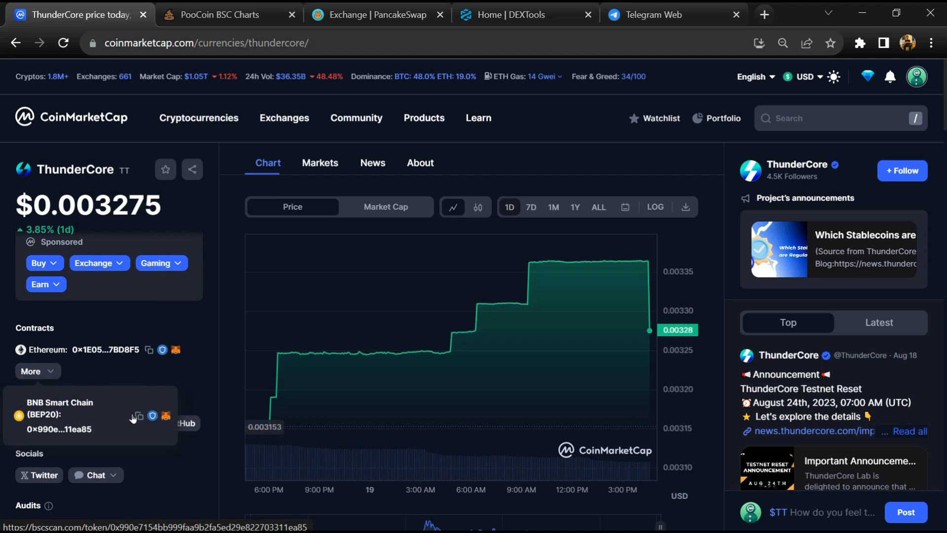
Step: Copy ThunderCore's BNB Smart Chain (BEP20) contract address and move to PooCoin charts
{"action": "left_click", "coordinate": [137, 415]}
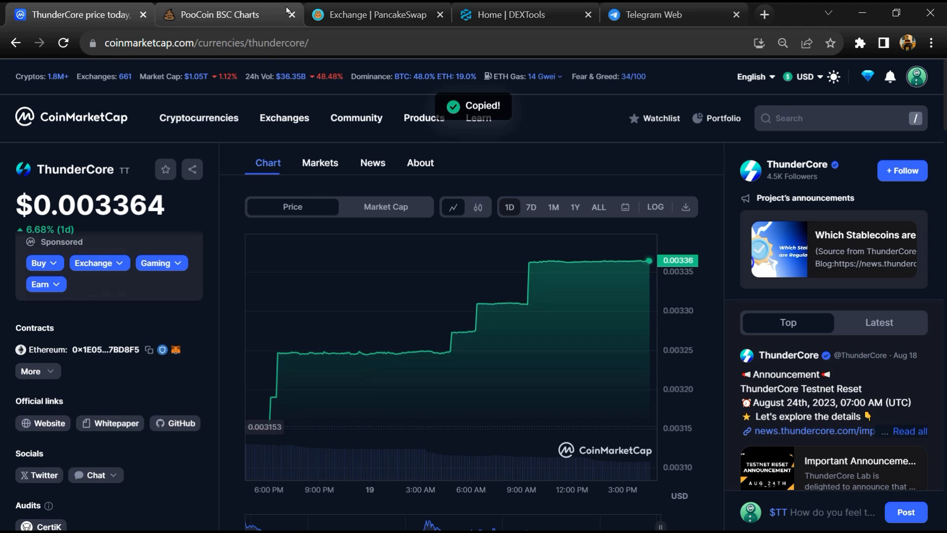
{"action": "left_click", "coordinate": [219, 14]}
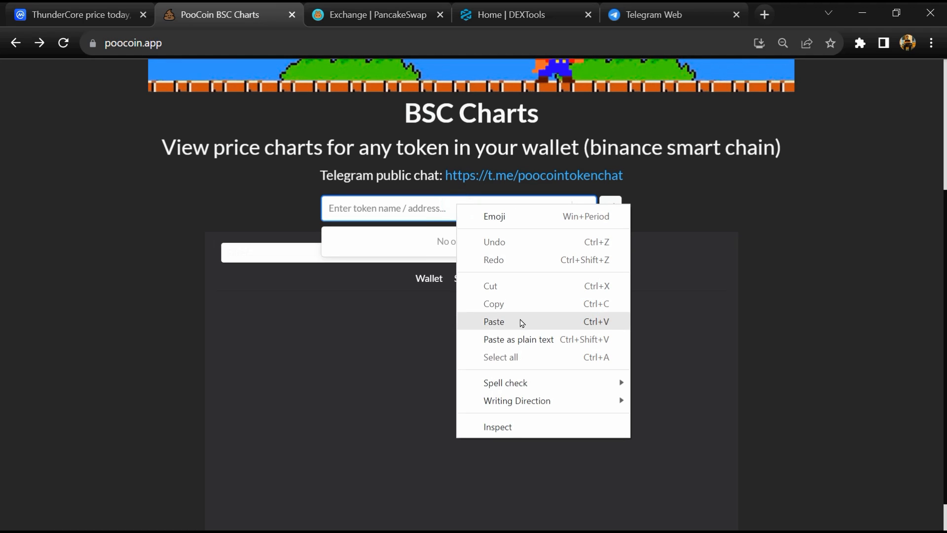
Step: Load the TT/BUSD chart from the pasted contract address and view its biggest sellers
{"action": "left_click", "coordinate": [493, 321]}
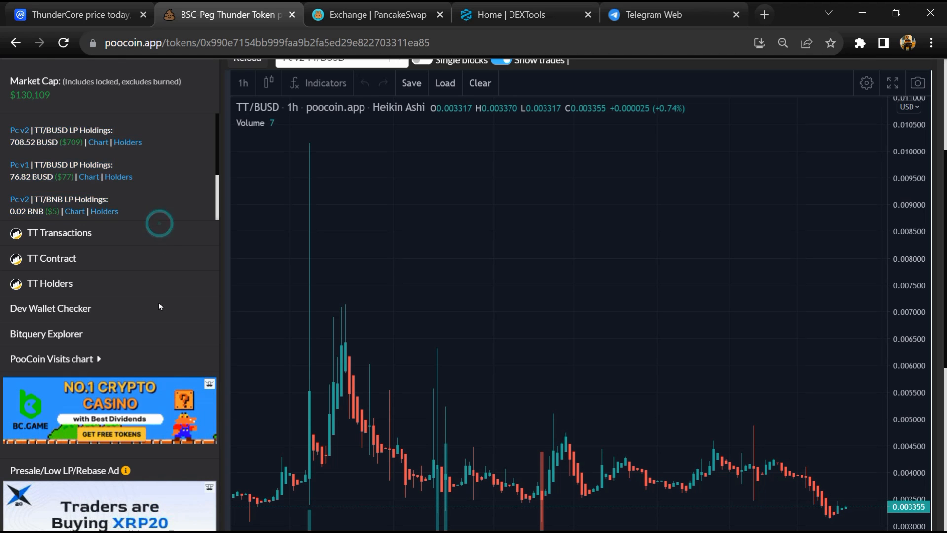
{"action": "scroll", "scroll_direction": "down", "scroll_amount": 3}
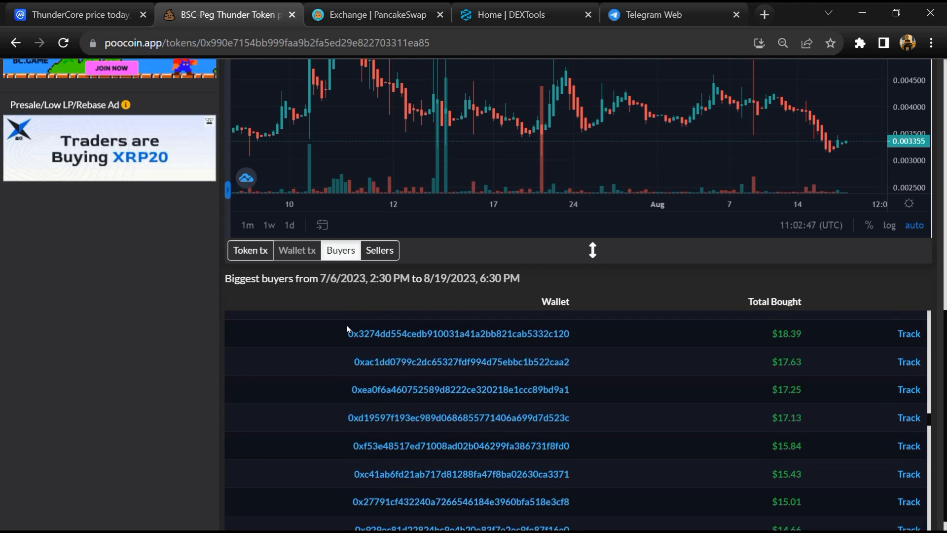
{"action": "left_click", "coordinate": [379, 250]}
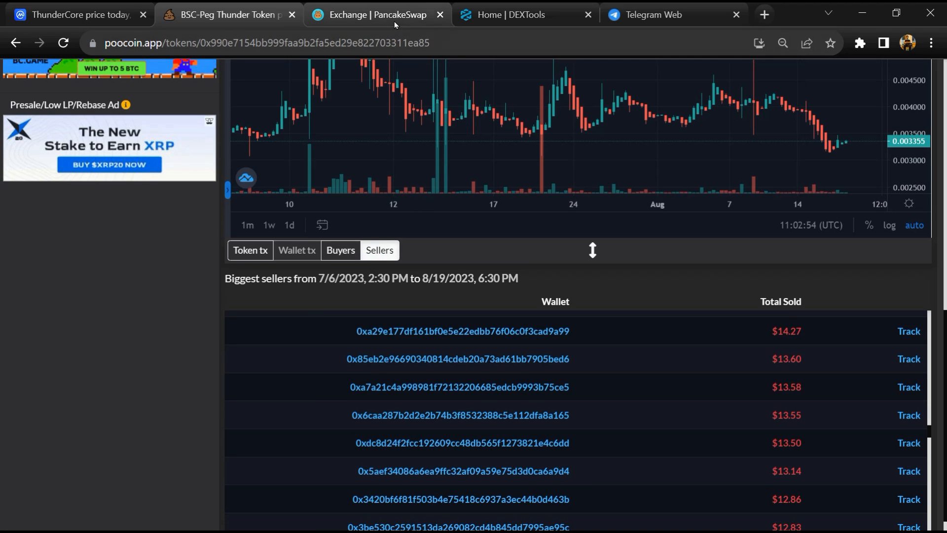
Step: Search PancakeSwap's receiving-token picker by the pasted contract address, confirming TT ThunderCore is listed
{"action": "left_click", "coordinate": [374, 15]}
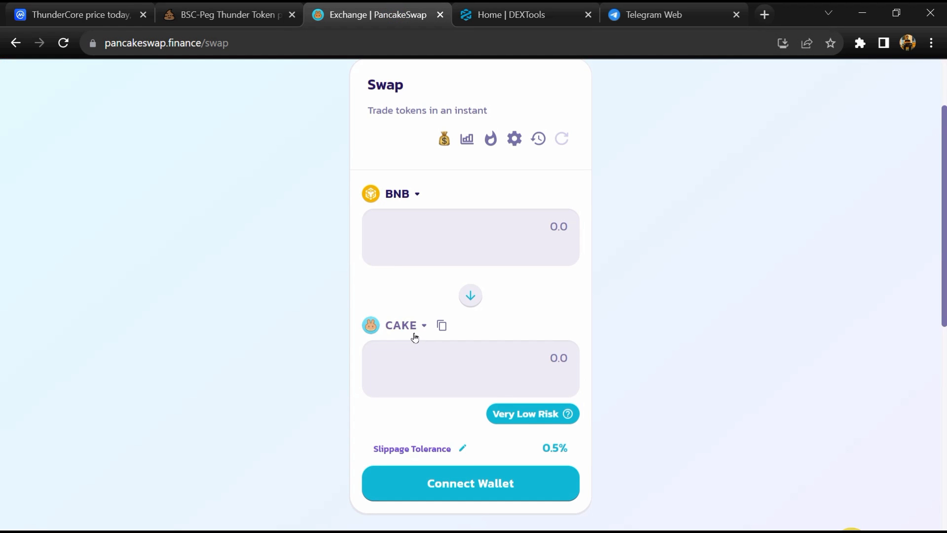
{"action": "left_click", "coordinate": [402, 325]}
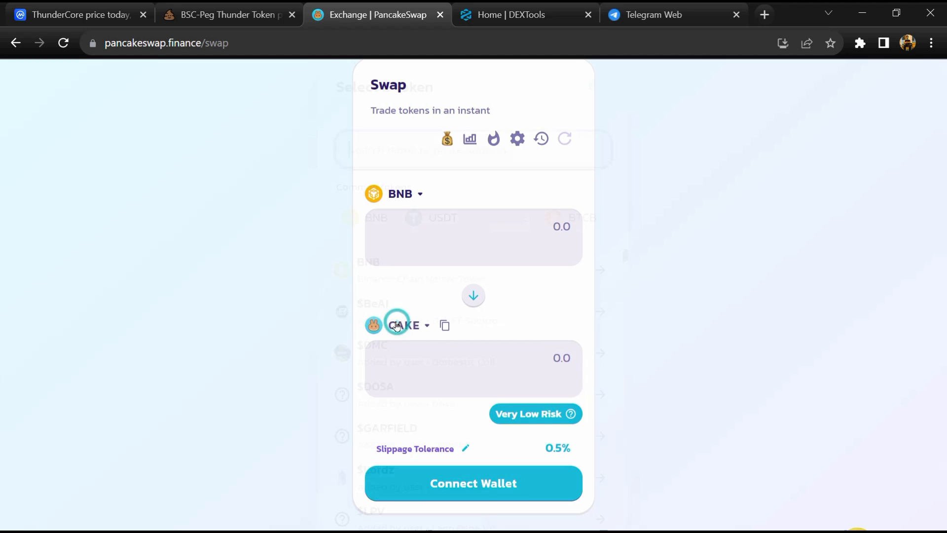
{"action": "left_click", "coordinate": [405, 325]}
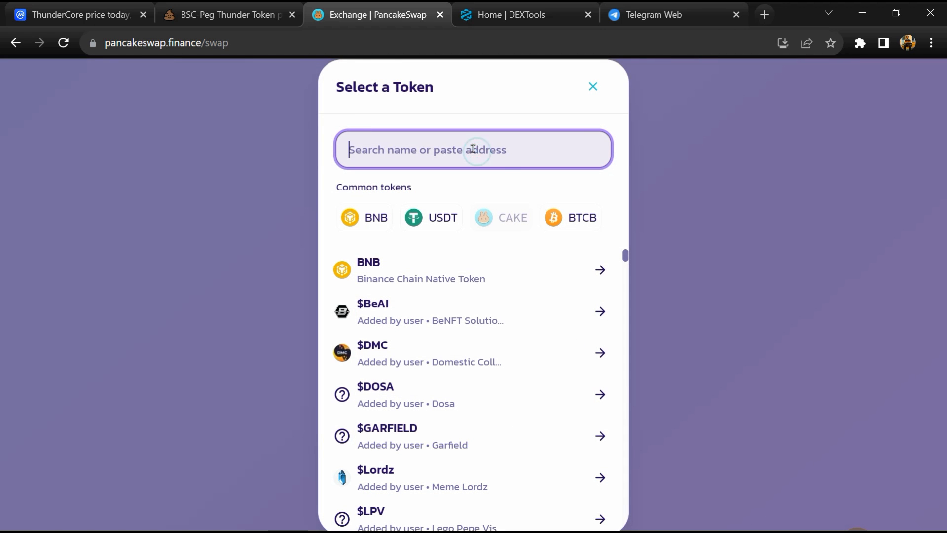
{"action": "right_click", "coordinate": [473, 149]}
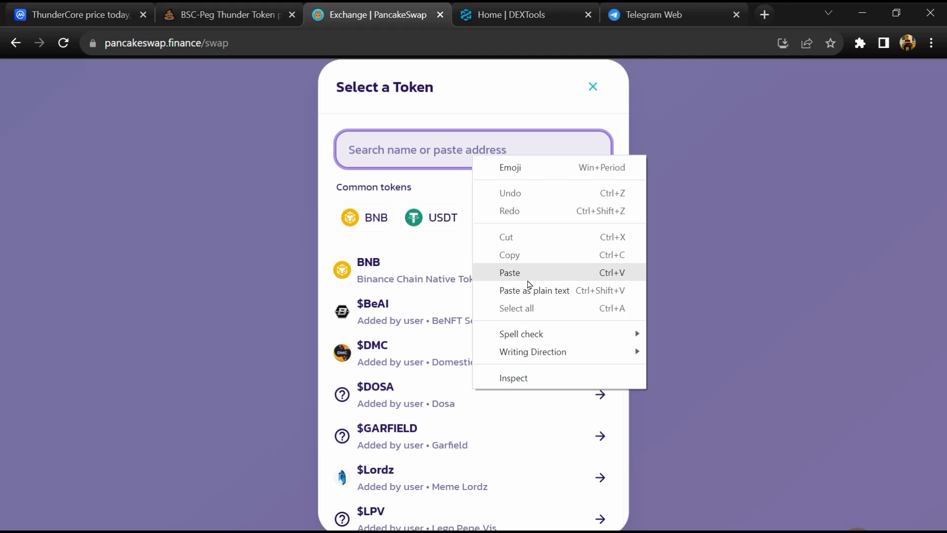
{"action": "left_click", "coordinate": [509, 272]}
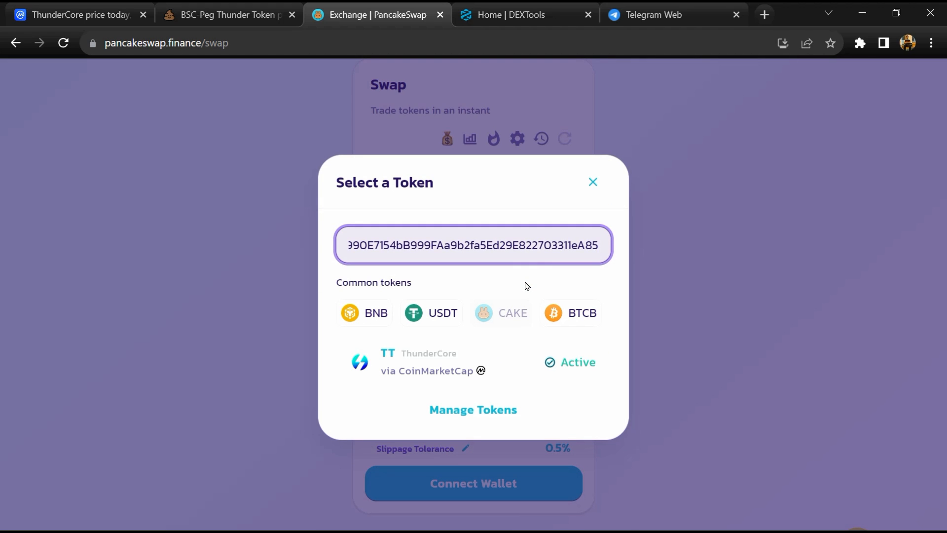
{"action": "mouse_move", "coordinate": [538, 374]}
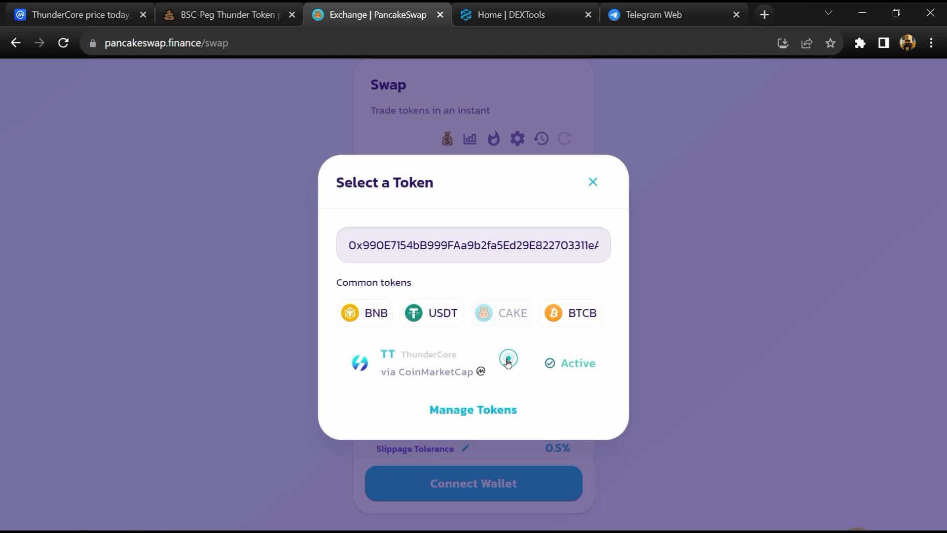
{"action": "left_click", "coordinate": [508, 362]}
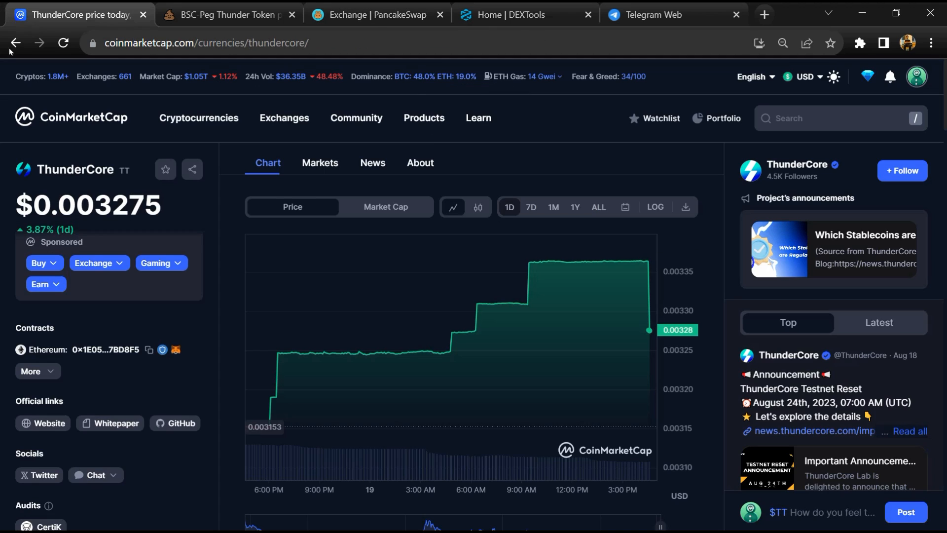
Step: Start a community post about TT and mark its sentiment as Bearish
{"action": "scroll", "scroll_direction": "down", "scroll_amount": 3}
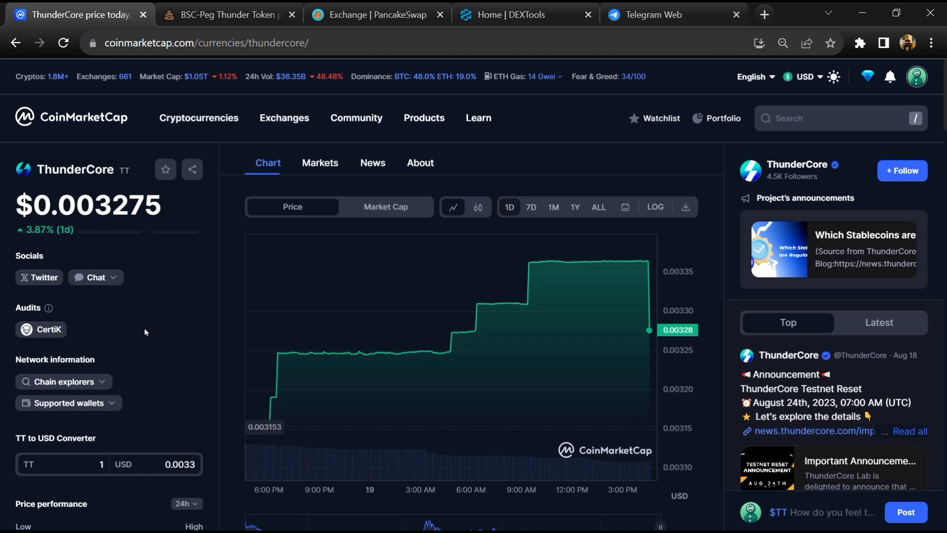
{"action": "left_click", "coordinate": [845, 511]}
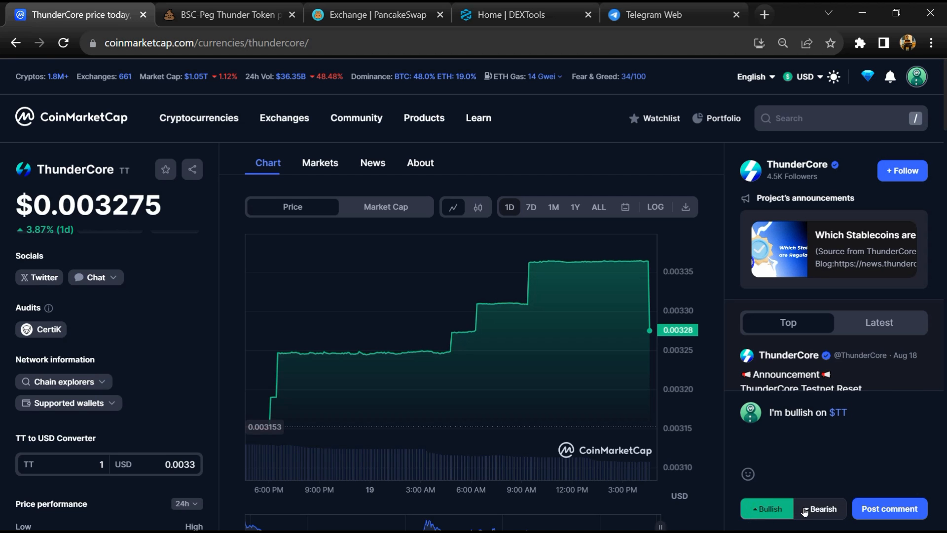
{"action": "left_click", "coordinate": [819, 509]}
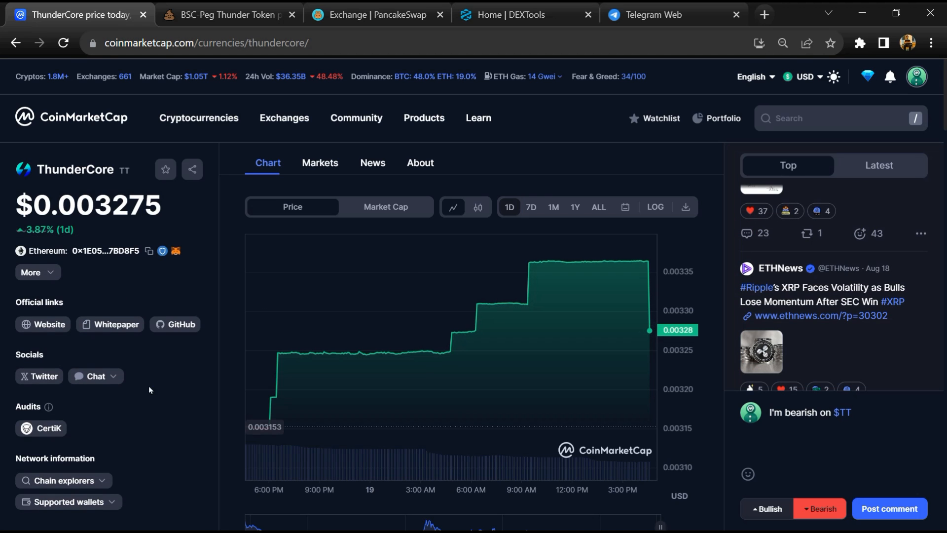
Step: Follow the t.me/thunder_official link under Socials > Chat
{"action": "left_click", "coordinate": [95, 376]}
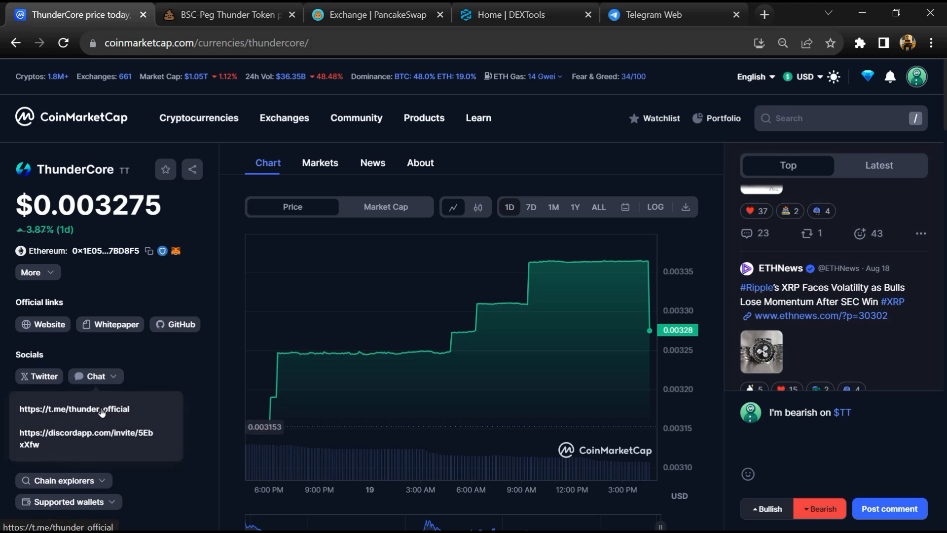
{"action": "left_click", "coordinate": [74, 408]}
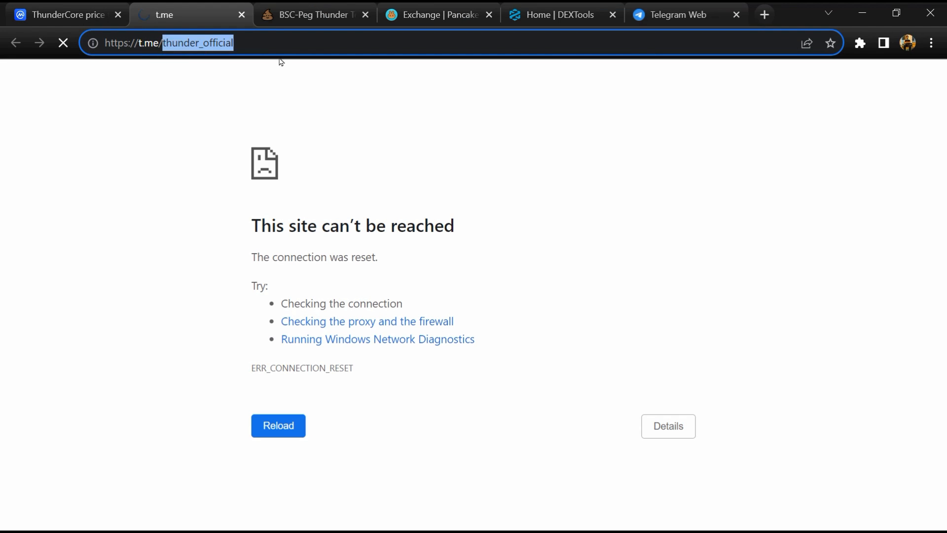
Step: Search Telegram Web's thunder_official group for 'scam' messages and read a result
{"action": "left_click", "coordinate": [676, 15]}
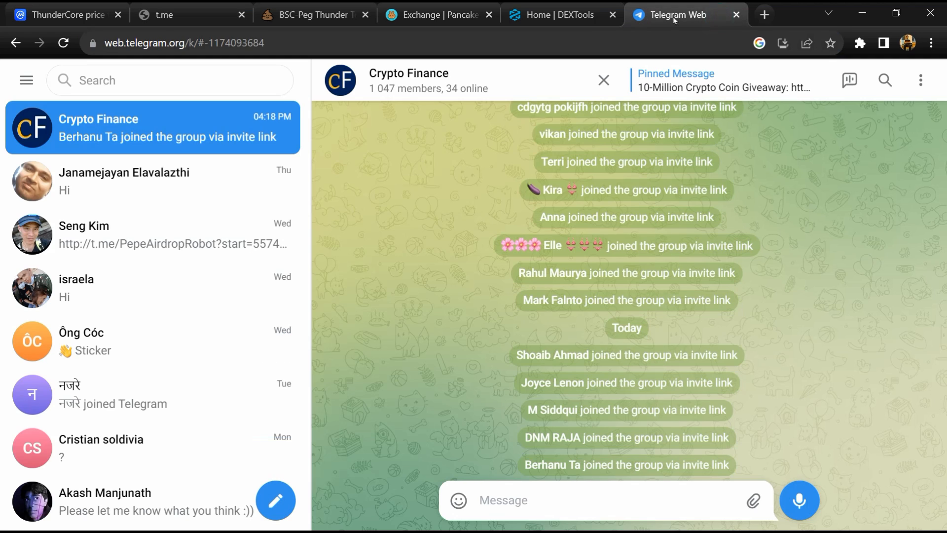
{"action": "left_click", "coordinate": [171, 80]}
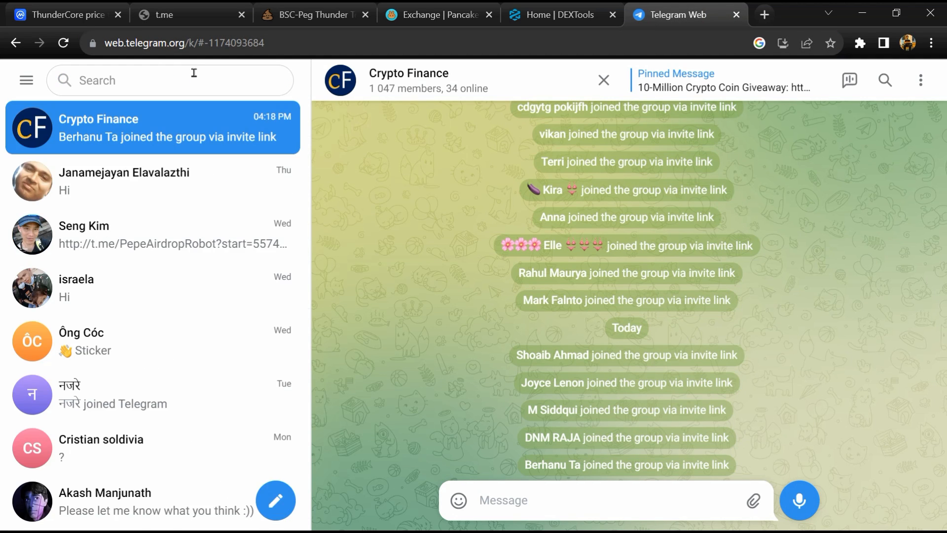
{"action": "type", "text": "thunder_official"}
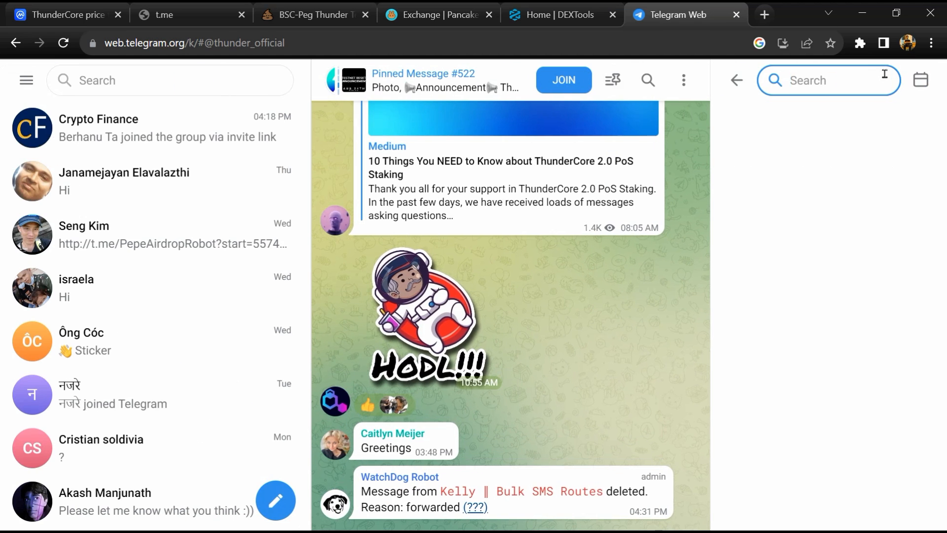
{"action": "type", "text": "scam"}
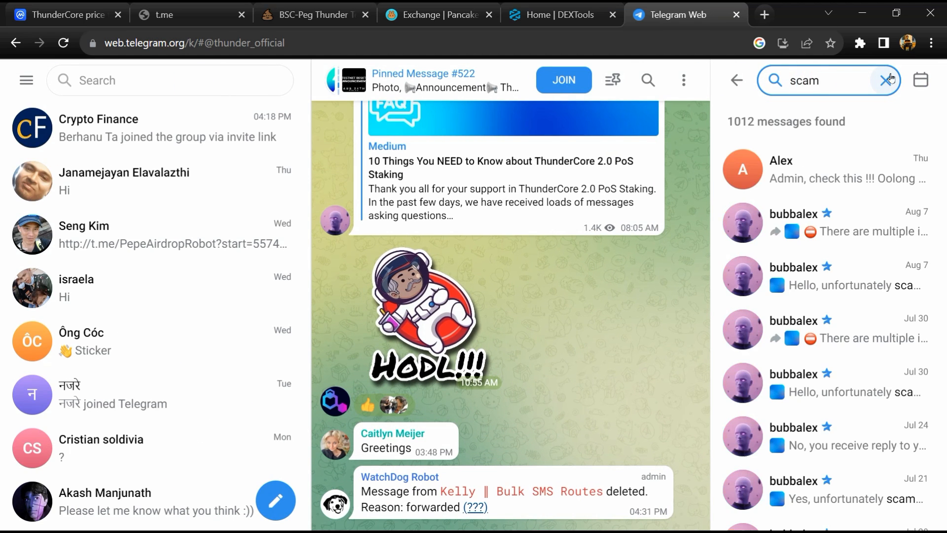
{"action": "left_click", "coordinate": [825, 168]}
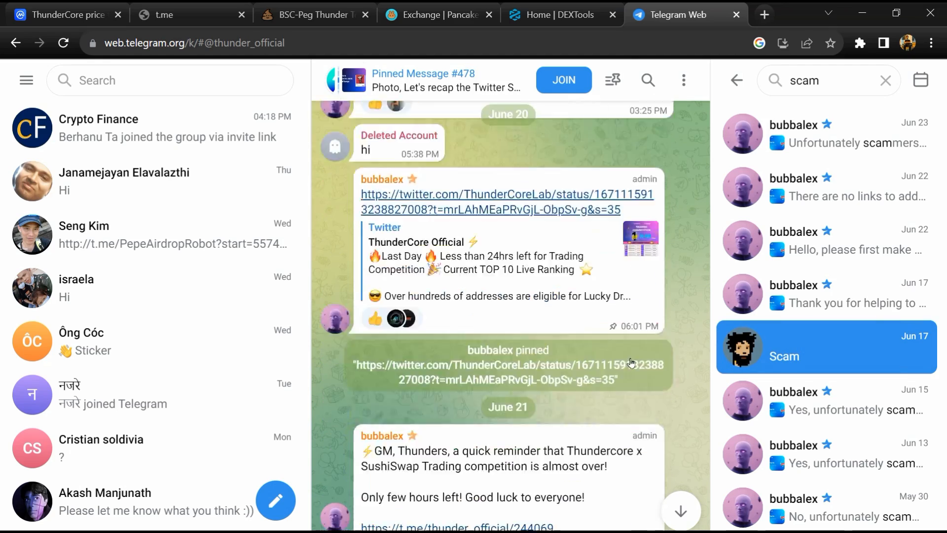
{"action": "scroll", "scroll_direction": "down", "scroll_amount": 3}
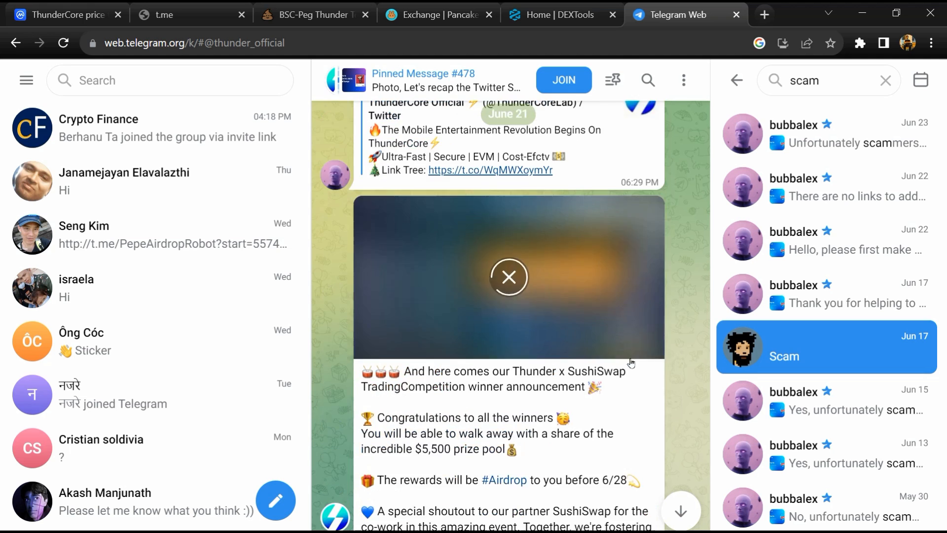
Step: Copy ThunderCore's Ethereum contract address back on CoinMarketCap
{"action": "left_click", "coordinate": [60, 15]}
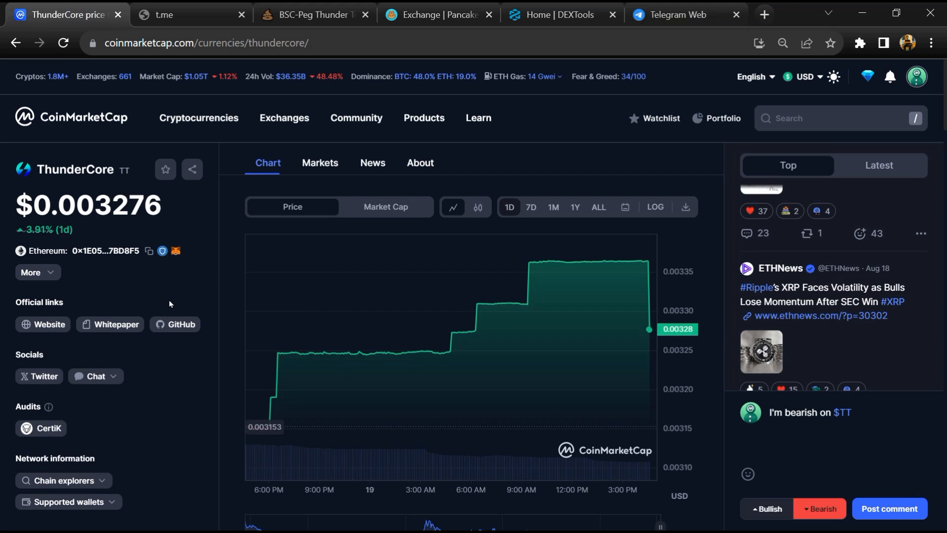
{"action": "left_click", "coordinate": [149, 251]}
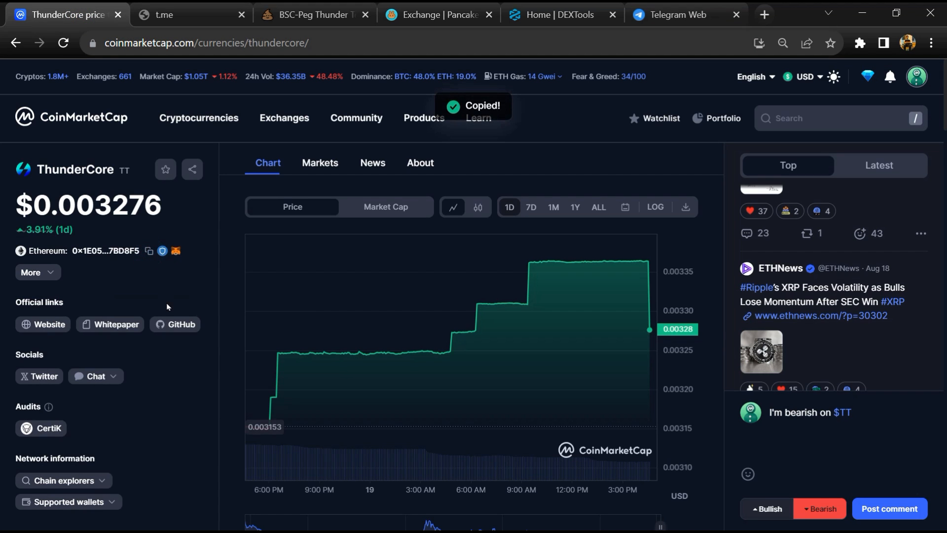
Step: Search DEXTools by the pasted contract address and enter the top TT/BUSD pair explorer
{"action": "left_click", "coordinate": [560, 15]}
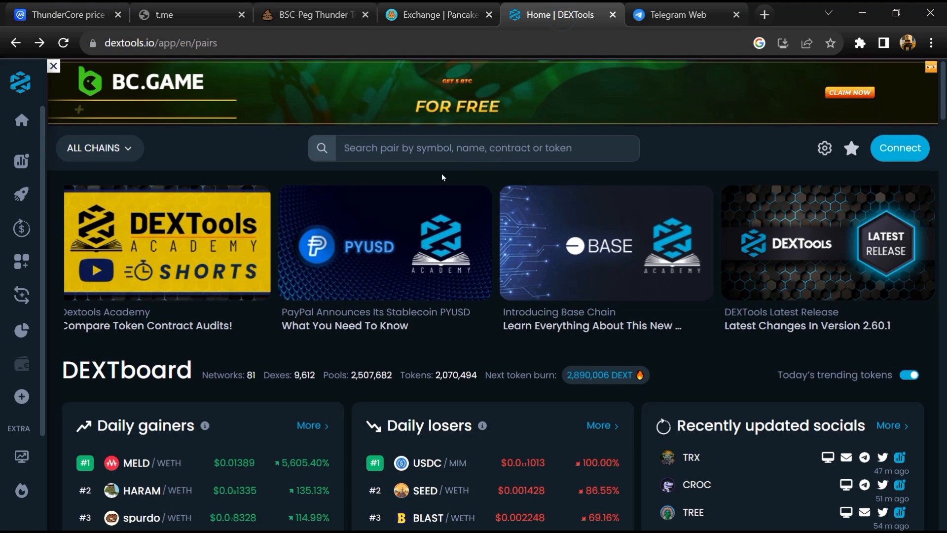
{"action": "left_click", "coordinate": [473, 146]}
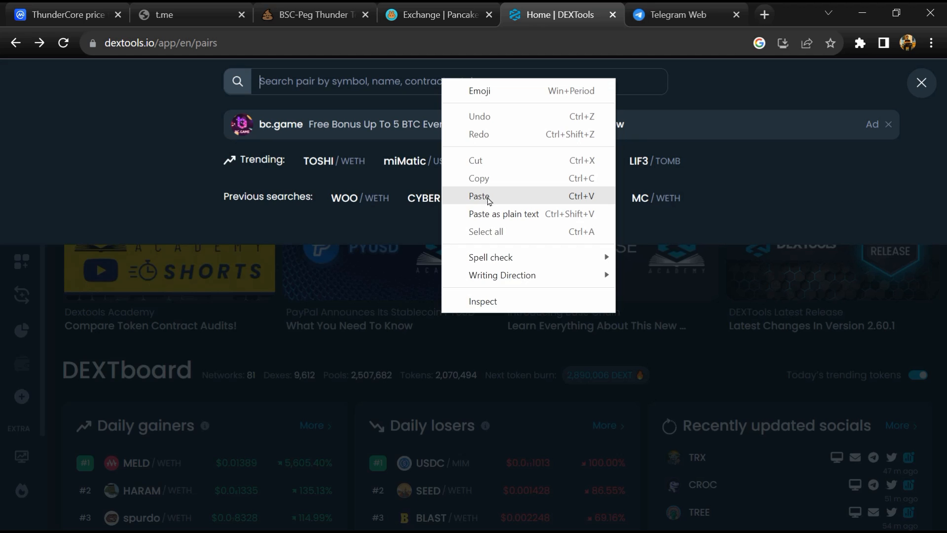
{"action": "left_click", "coordinate": [478, 195]}
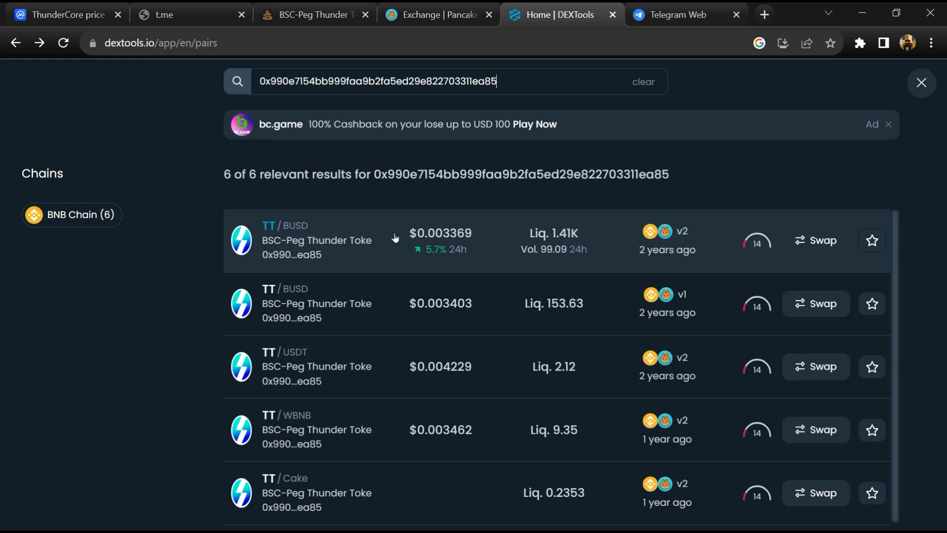
{"action": "left_click", "coordinate": [316, 240]}
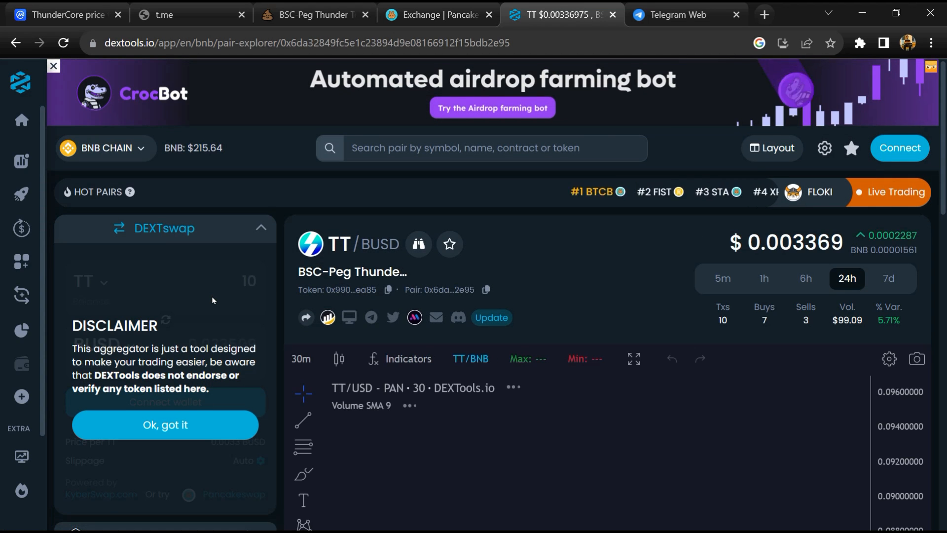
Step: Scroll the pair explorer to the Audit summary showing renounced contract, 0% taxes and proxy contract
{"action": "scroll", "scroll_direction": "down", "scroll_amount": 3}
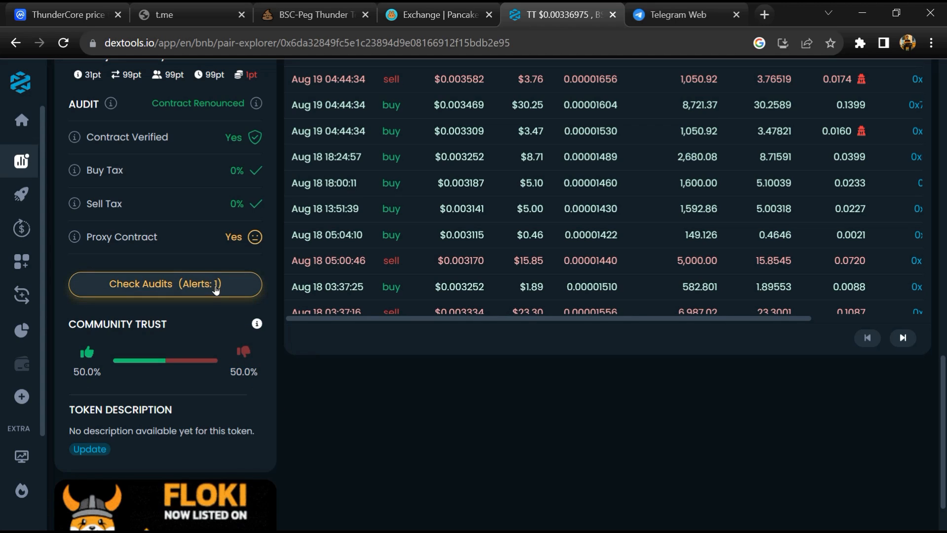
Step: Review the detailed Audit Scan via 'Check Audits (Alerts: 1)', with the proxy contract flagged
{"action": "left_click", "coordinate": [165, 285]}
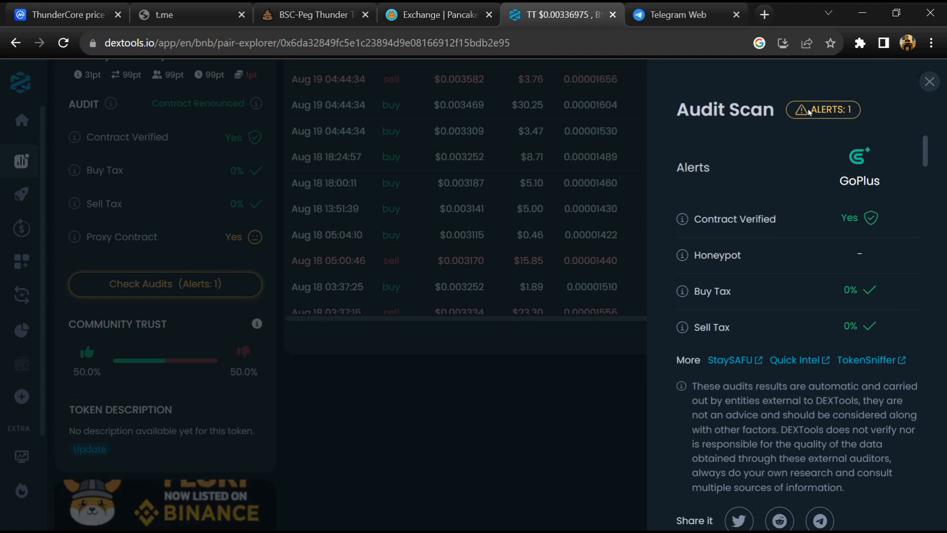
{"action": "scroll", "scroll_direction": "down", "scroll_amount": 3}
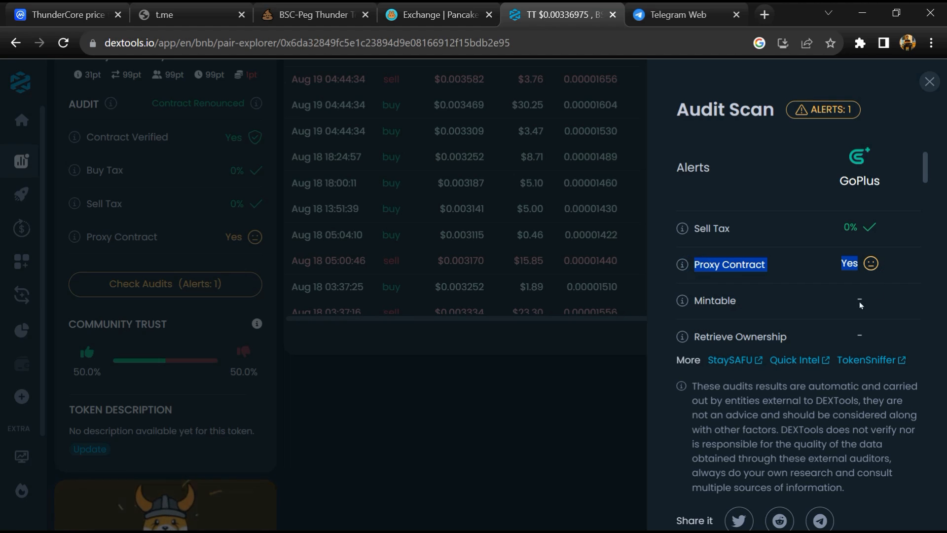
{"action": "scroll", "scroll_direction": "up", "scroll_amount": 3}
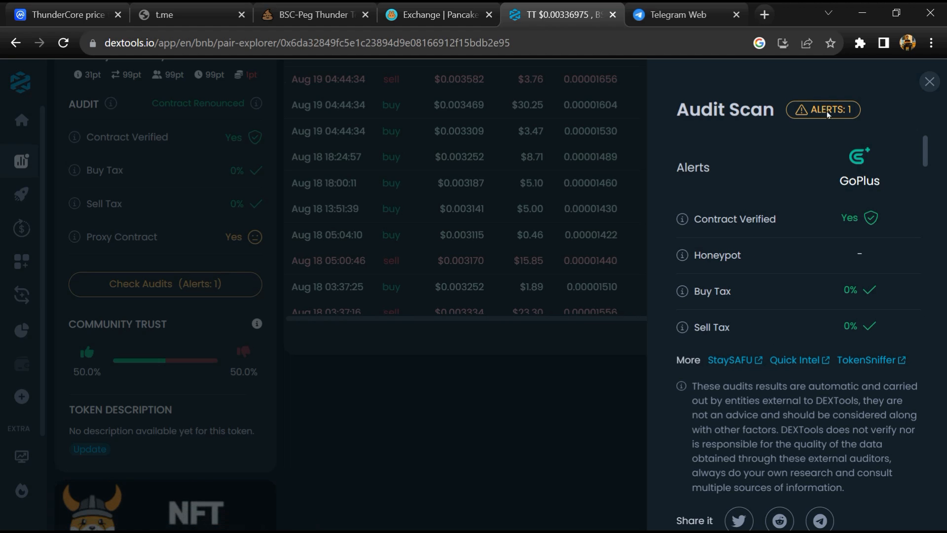
Step: Close the audit scan, scroll TT trade history back to Aug 12, and return to CoinMarketCap
{"action": "left_click", "coordinate": [928, 82]}
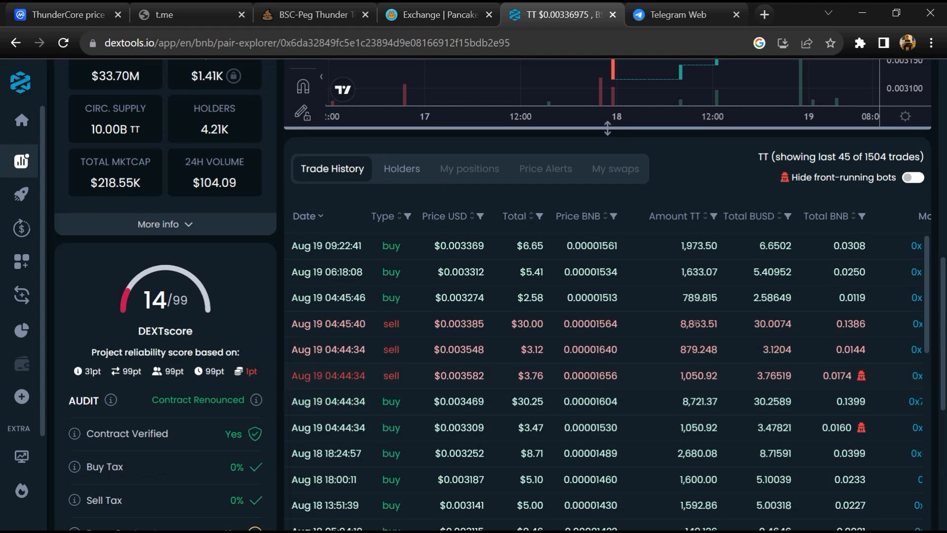
{"action": "scroll", "scroll_direction": "down", "scroll_amount": 3}
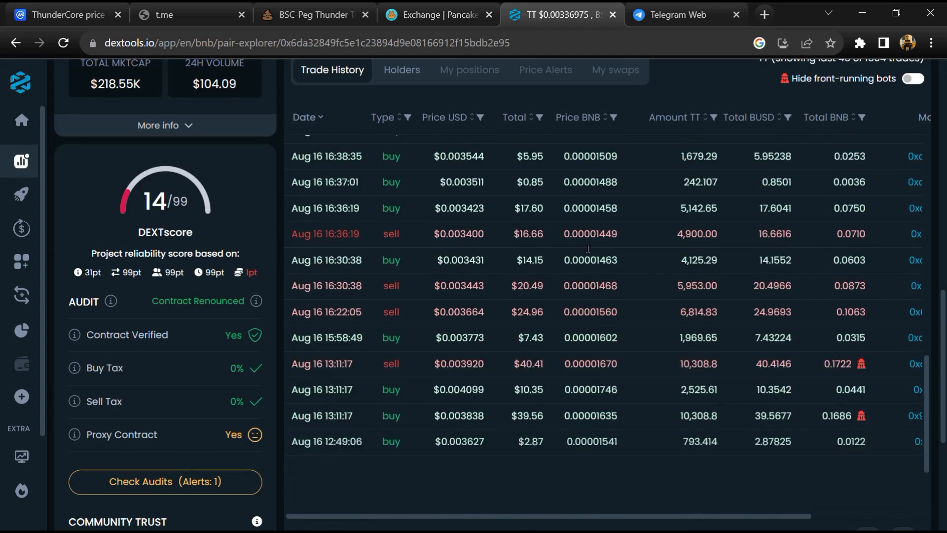
{"action": "scroll", "scroll_direction": "down", "scroll_amount": 3}
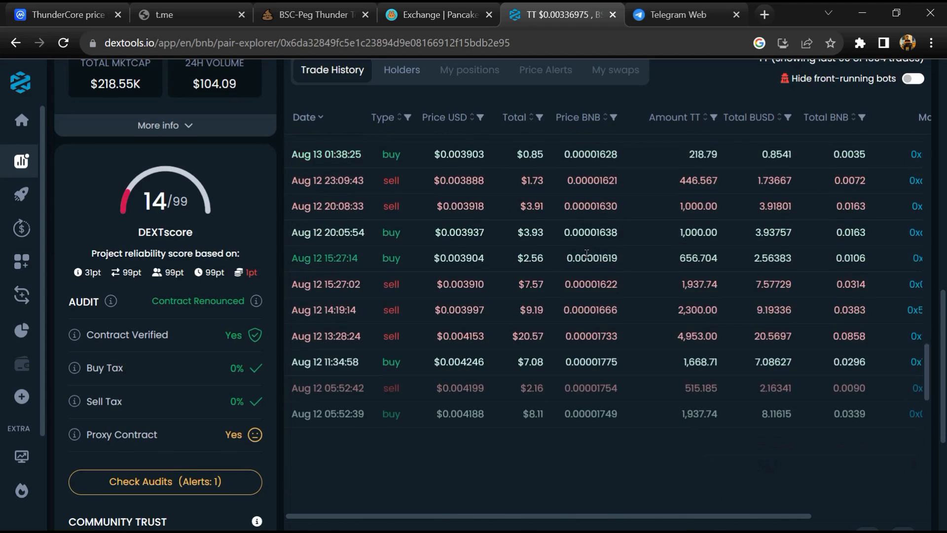
{"action": "left_click", "coordinate": [64, 14]}
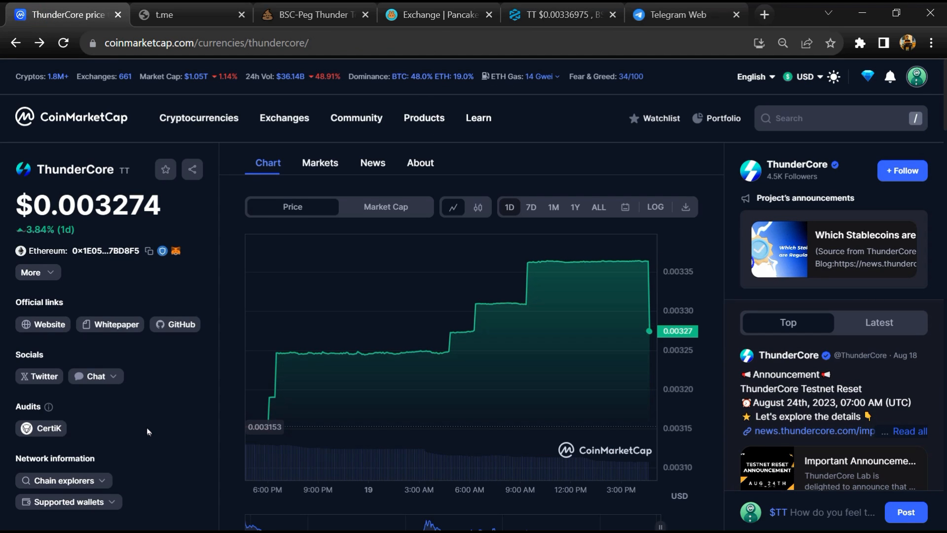
{"action": "mouse_move", "coordinate": [303, 170]}
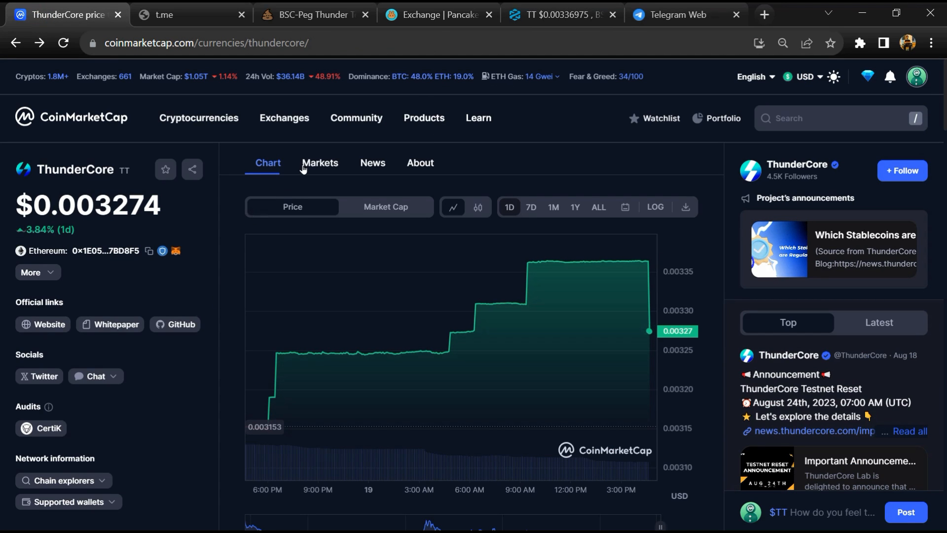
Step: Review ThunderCore's Markets list at full width, filtering to DEX pairs then back to all exchanges
{"action": "left_click", "coordinate": [320, 163]}
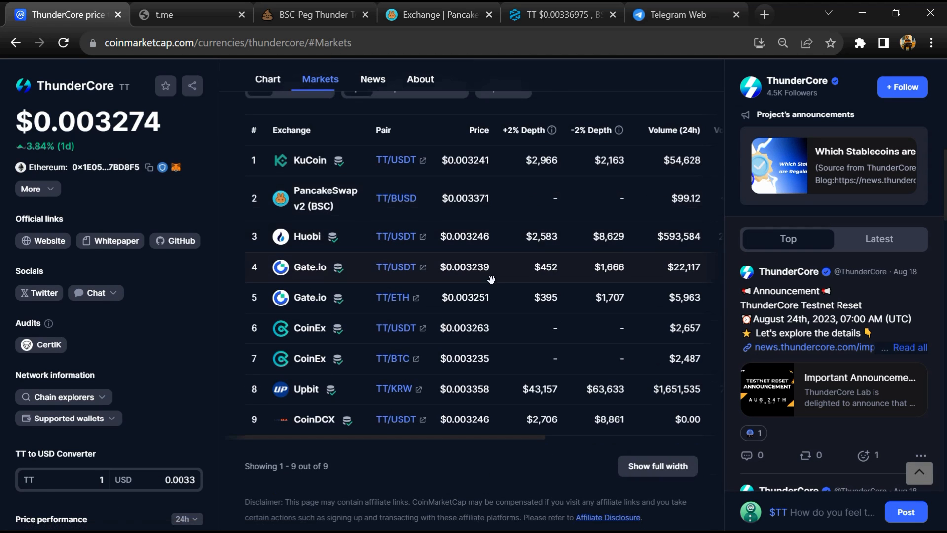
{"action": "left_click", "coordinate": [657, 466]}
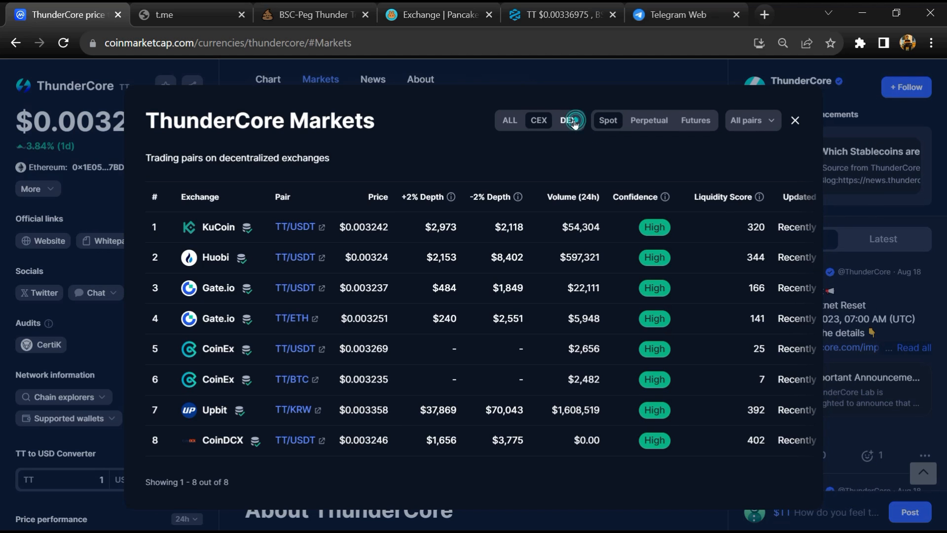
{"action": "left_click", "coordinate": [571, 120]}
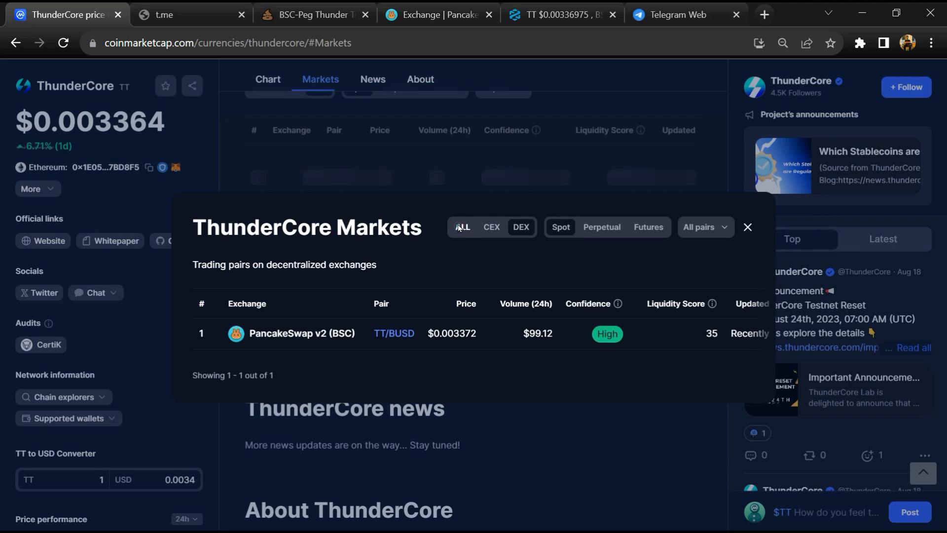
{"action": "left_click", "coordinate": [703, 226]}
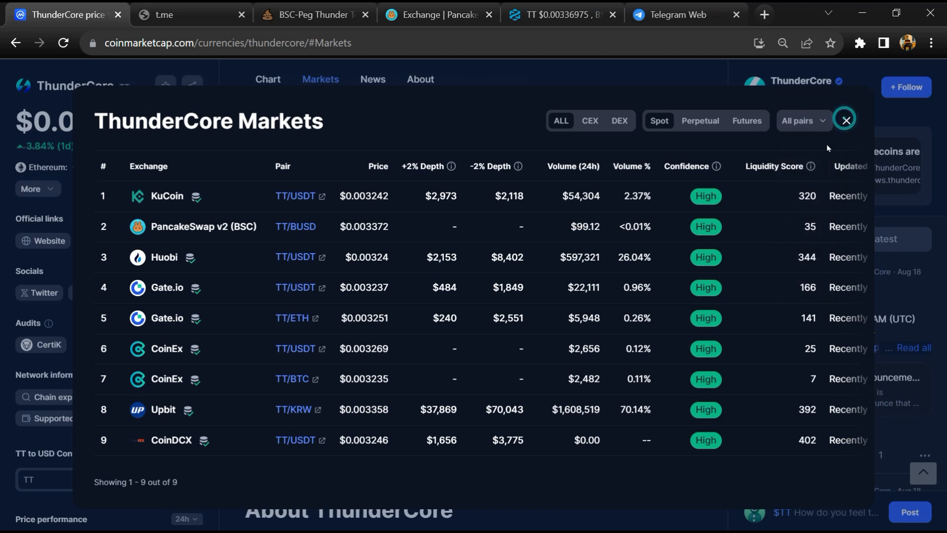
{"action": "left_click", "coordinate": [845, 120]}
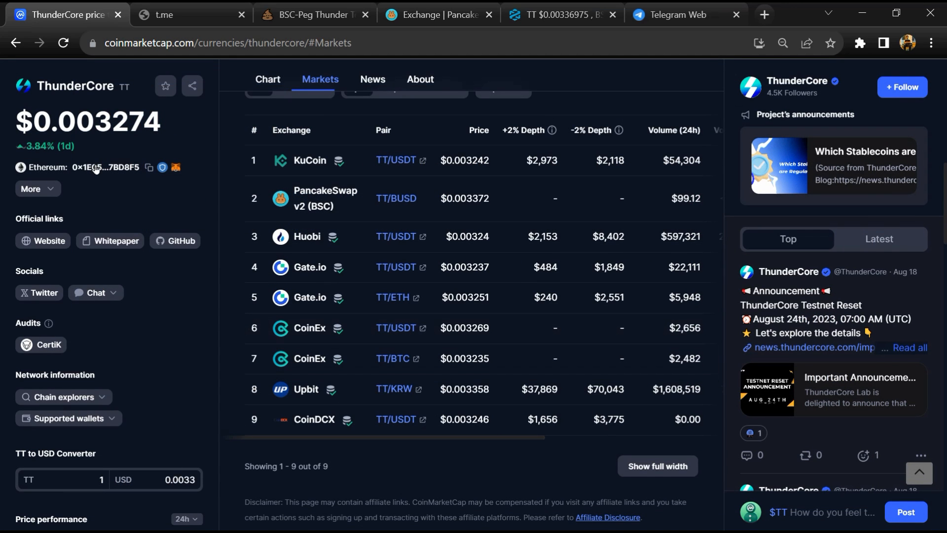
Step: Follow the Ethereum contract address to its Etherscan token page
{"action": "left_click", "coordinate": [107, 168]}
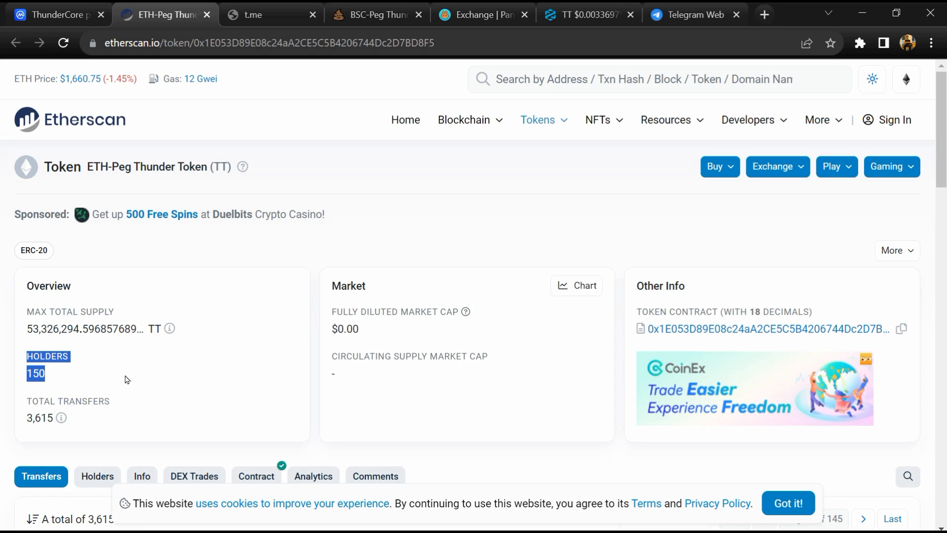
{"action": "mouse_move", "coordinate": [154, 372]}
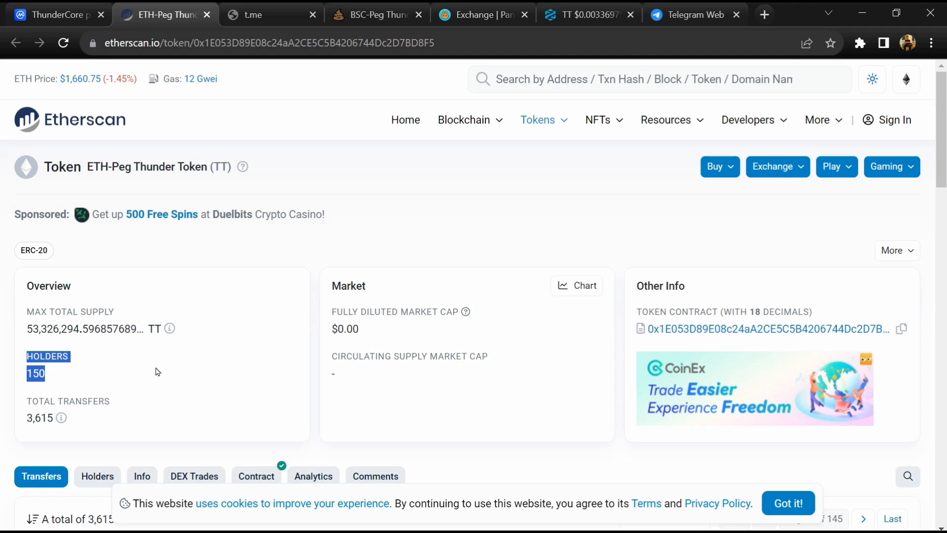
Step: List ETH-Peg Thunder Token's 150 holders, led by KuCoin 6 with about 56% of supply
{"action": "scroll", "scroll_direction": "down", "scroll_amount": 3}
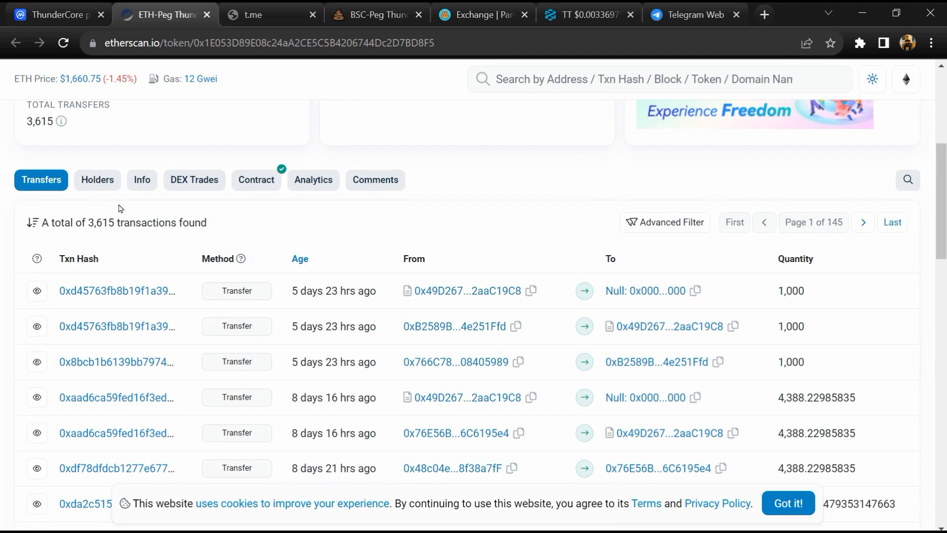
{"action": "left_click", "coordinate": [97, 179]}
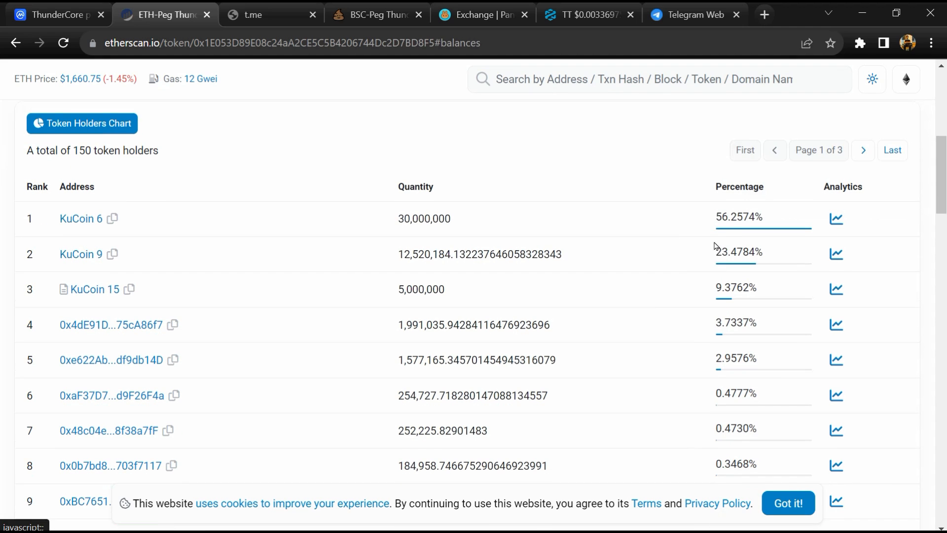
{"action": "mouse_move", "coordinate": [79, 218]}
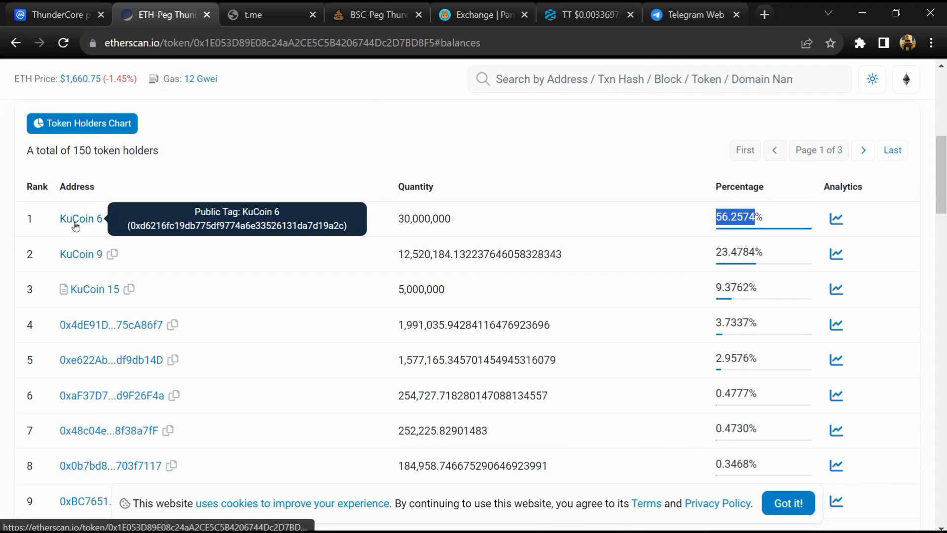
{"action": "scroll", "scroll_direction": "down", "scroll_amount": 3}
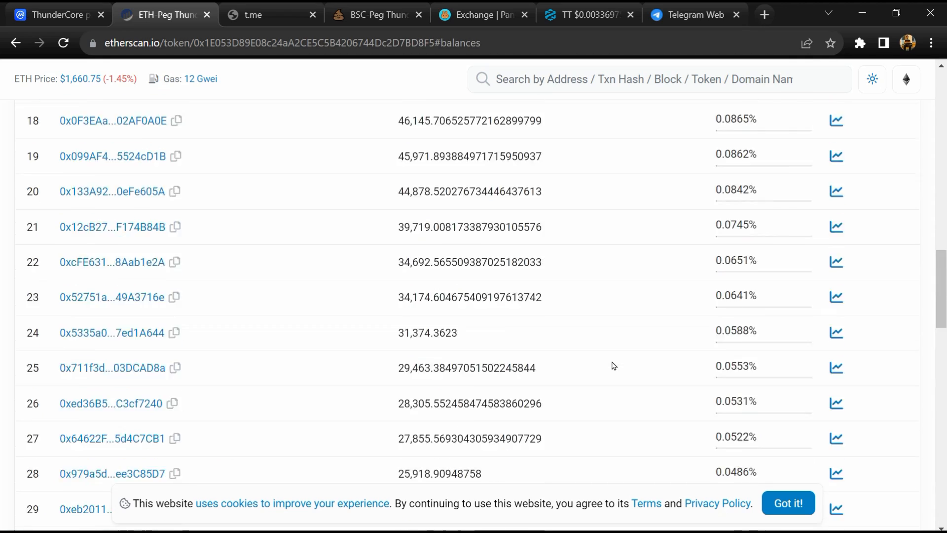
{"action": "scroll", "scroll_direction": "up", "scroll_amount": 3}
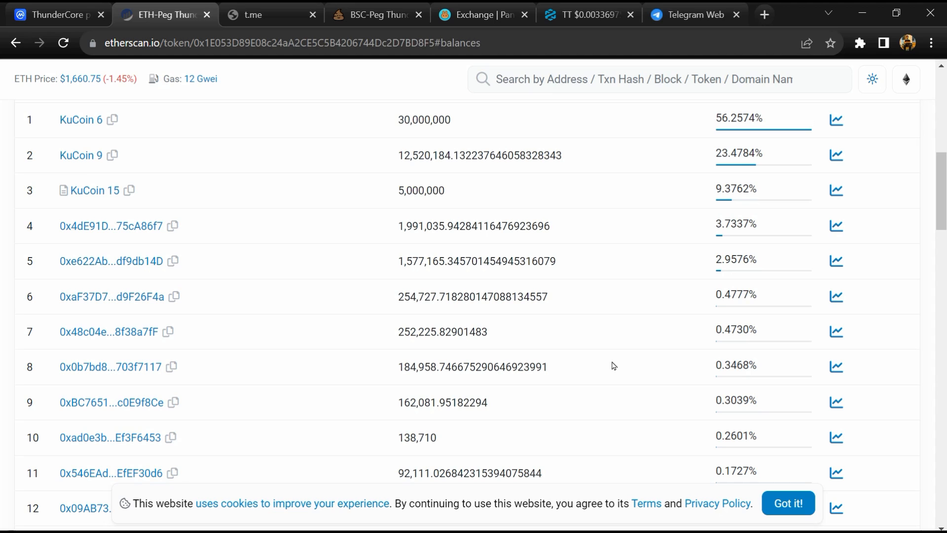
{"action": "mouse_move", "coordinate": [839, 7]}
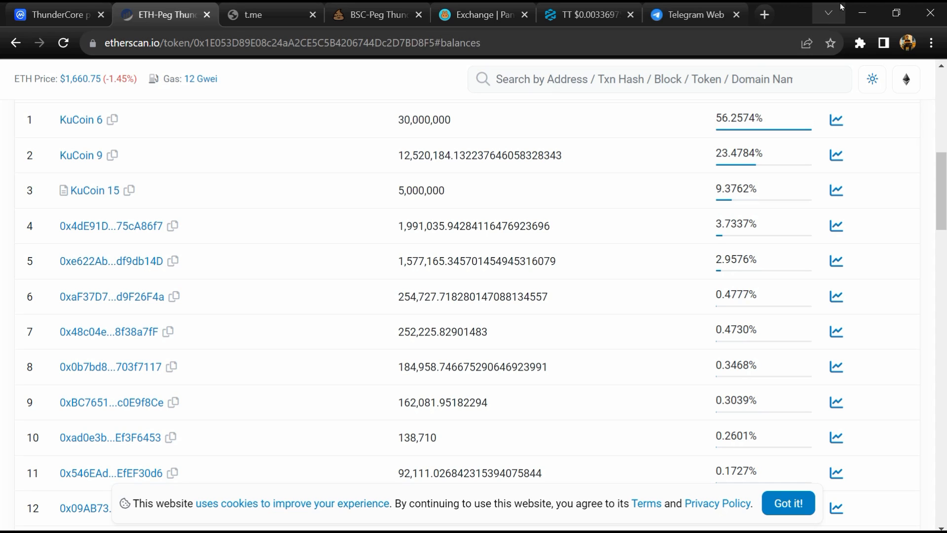